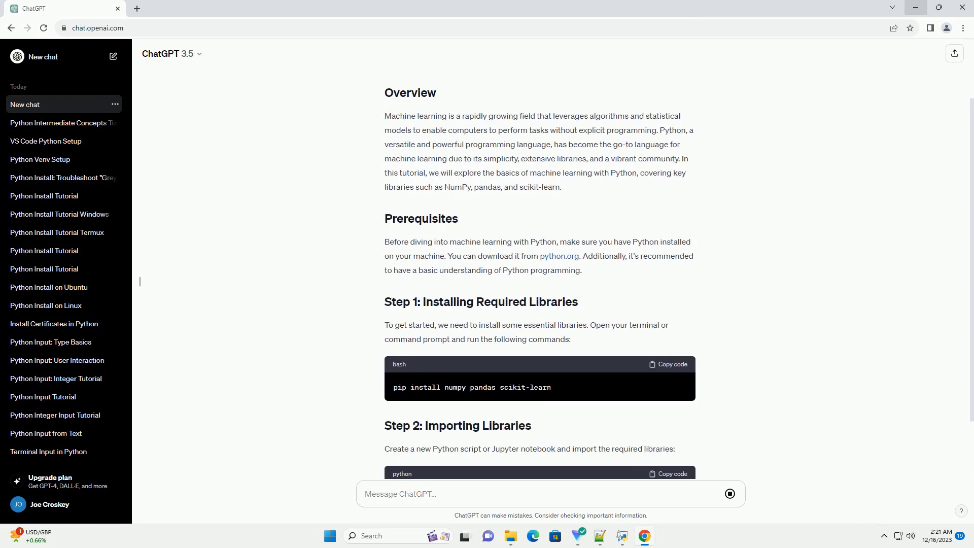
pyautogui.scroll(-3)
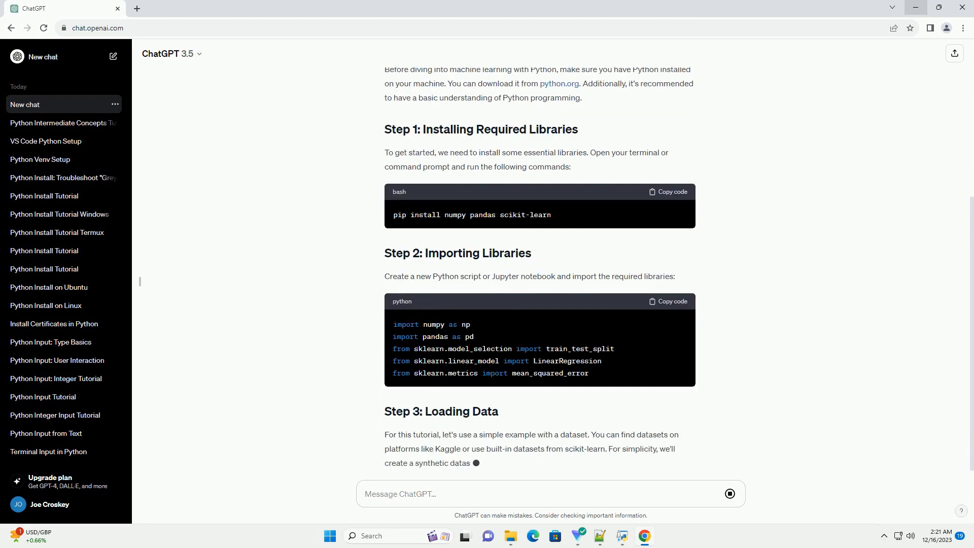
pyautogui.scroll(-3)
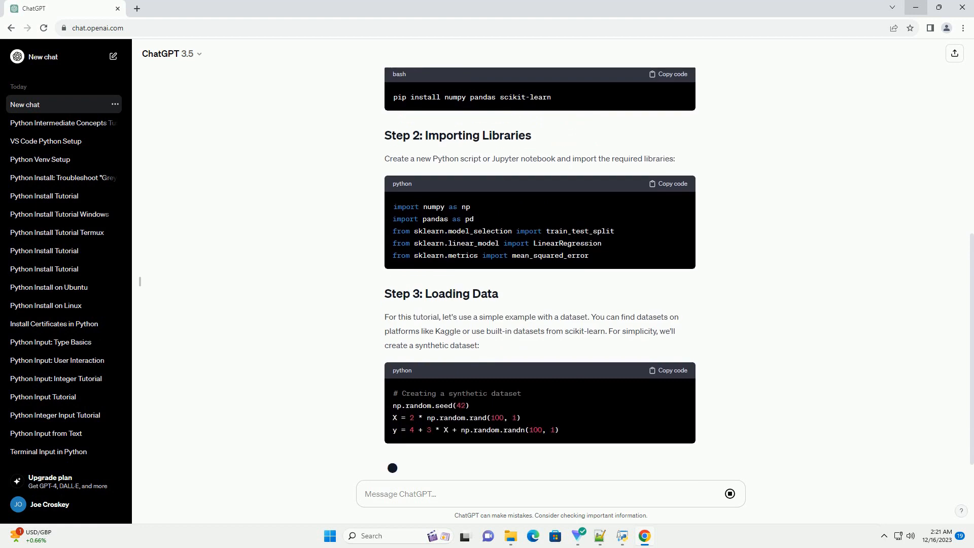
pyautogui.scroll(-3)
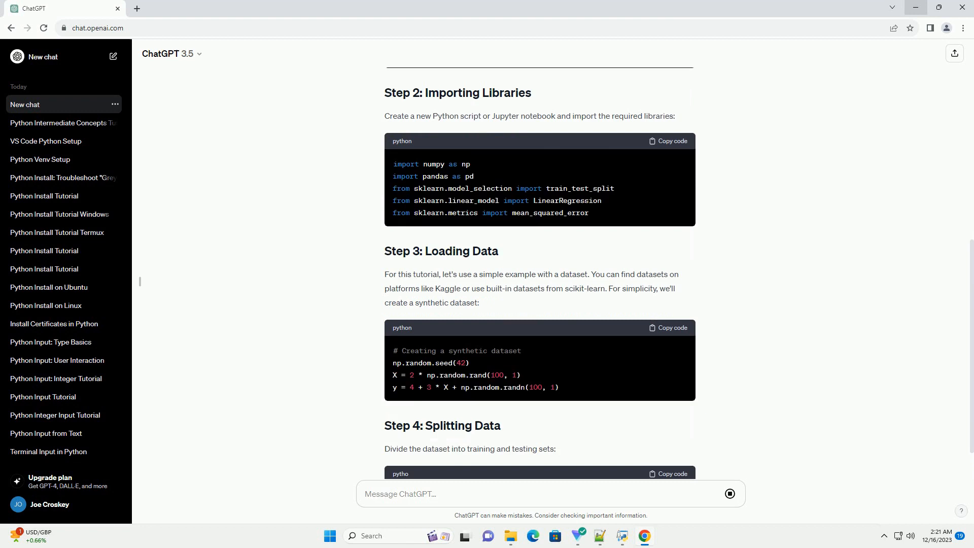
pyautogui.scroll(-3)
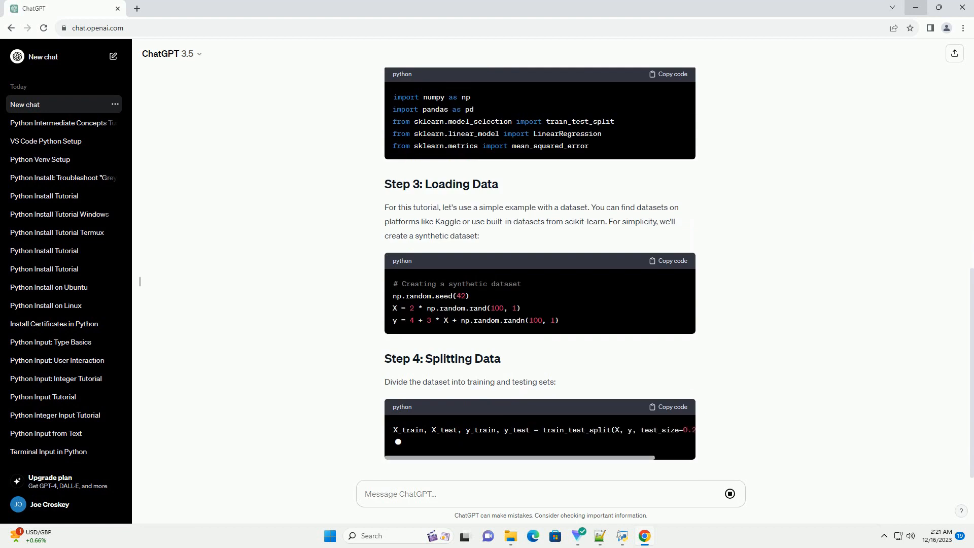
pyautogui.scroll(-3)
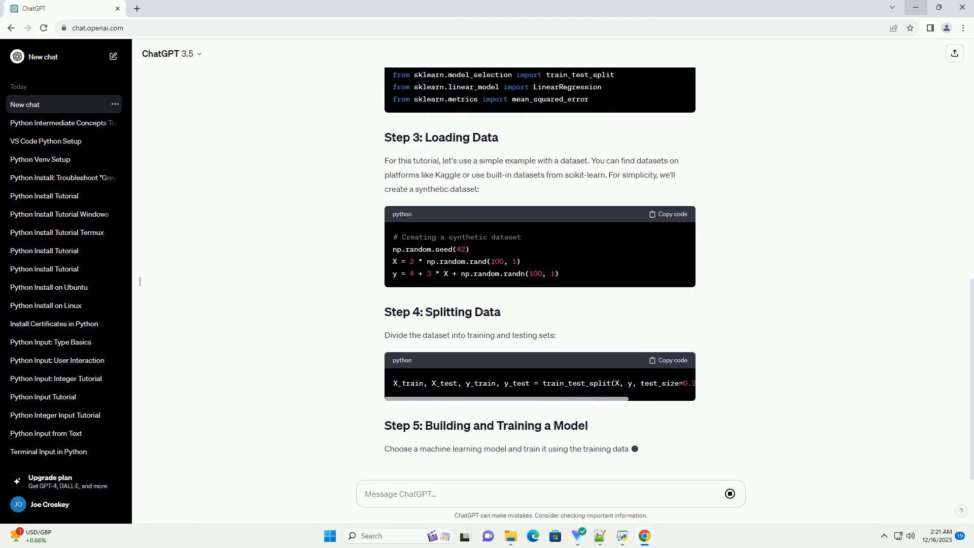
pyautogui.scroll(-3)
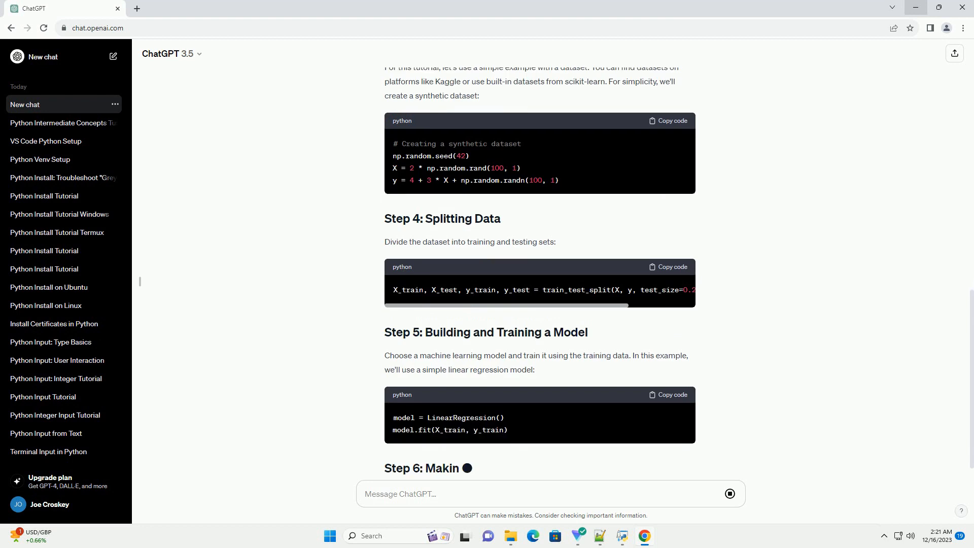
pyautogui.scroll(-3)
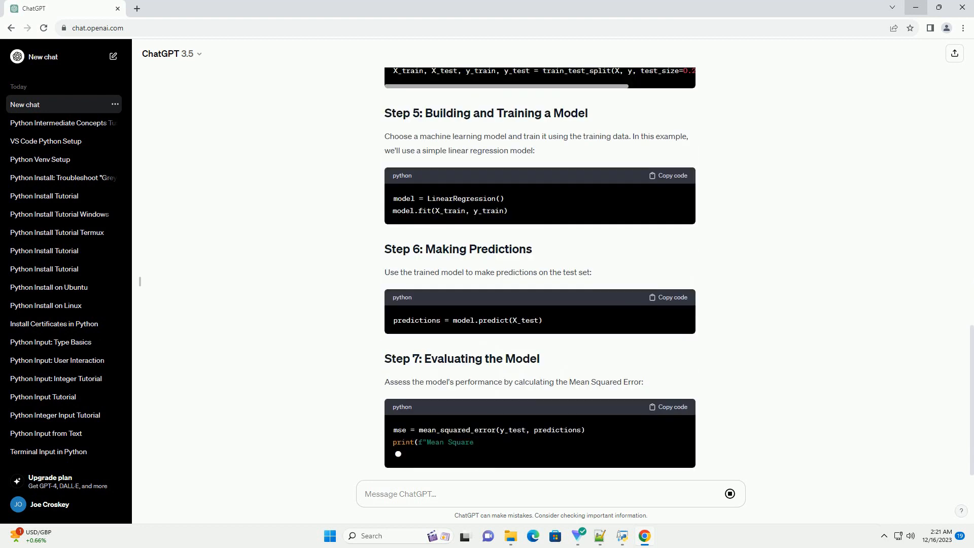
pyautogui.scroll(-3)
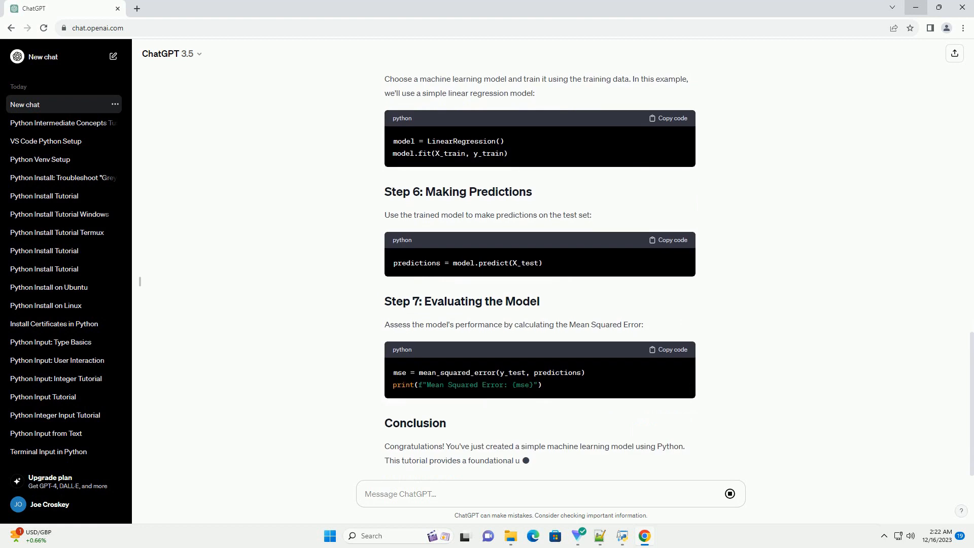